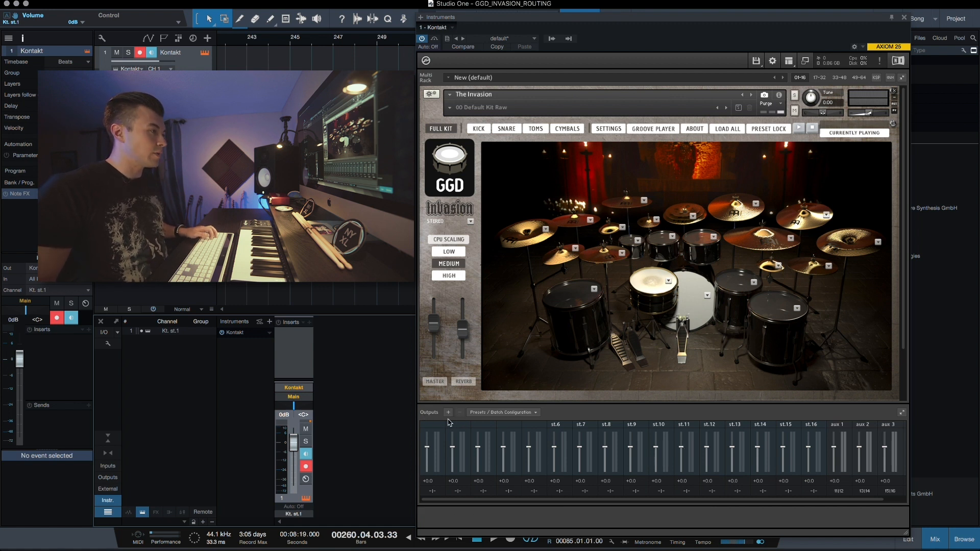
- Add ten stereo outputs to Kontakt's output section and save the configuration as default
left_click(447, 411)
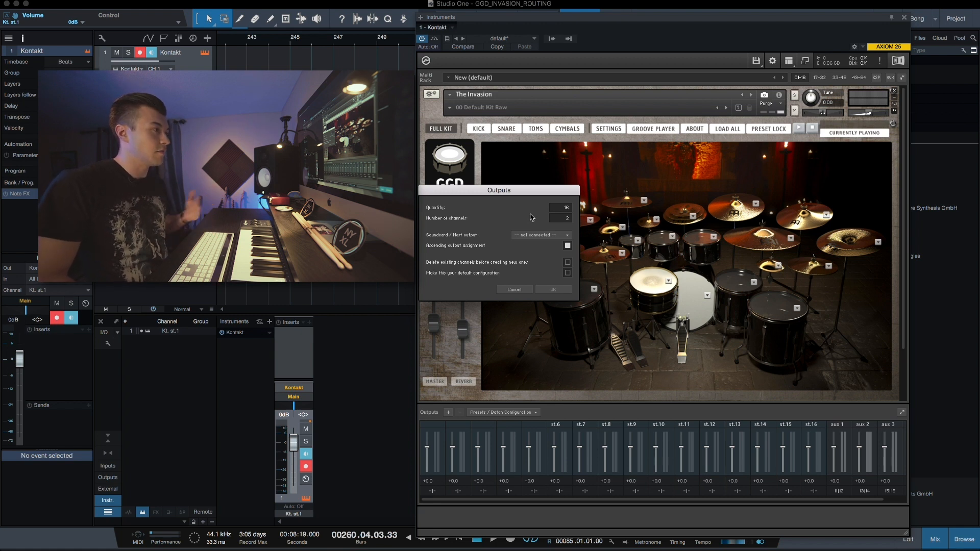
mouse_move(446, 273)
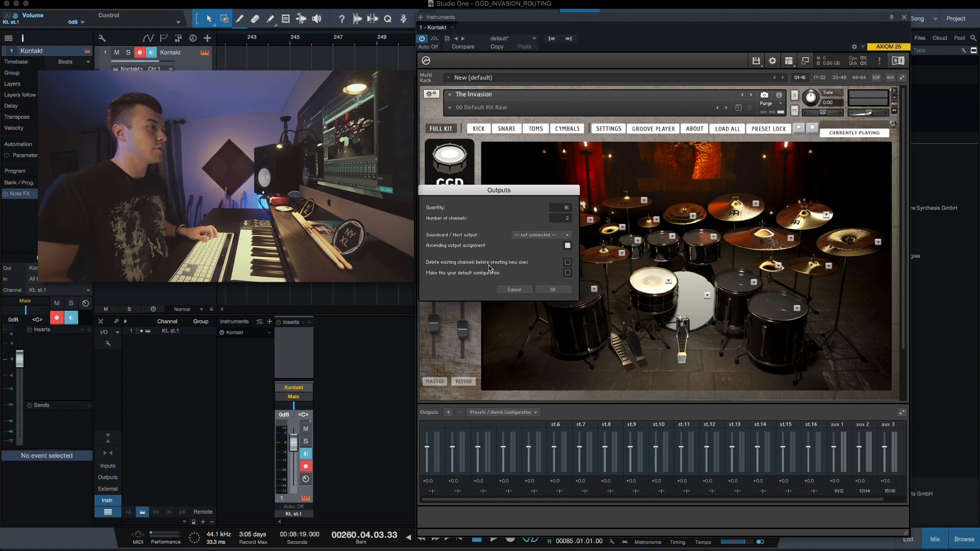
left_click(567, 262)
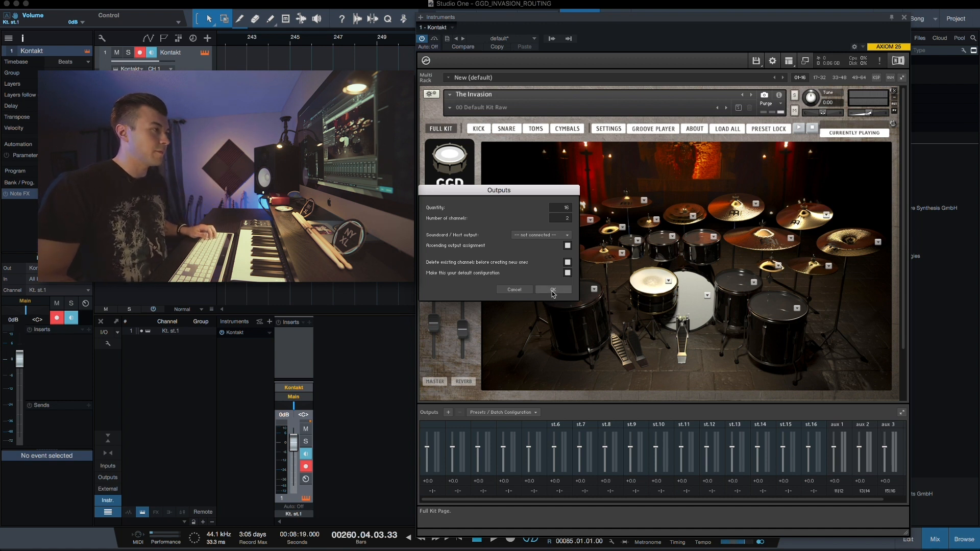
left_click(552, 289)
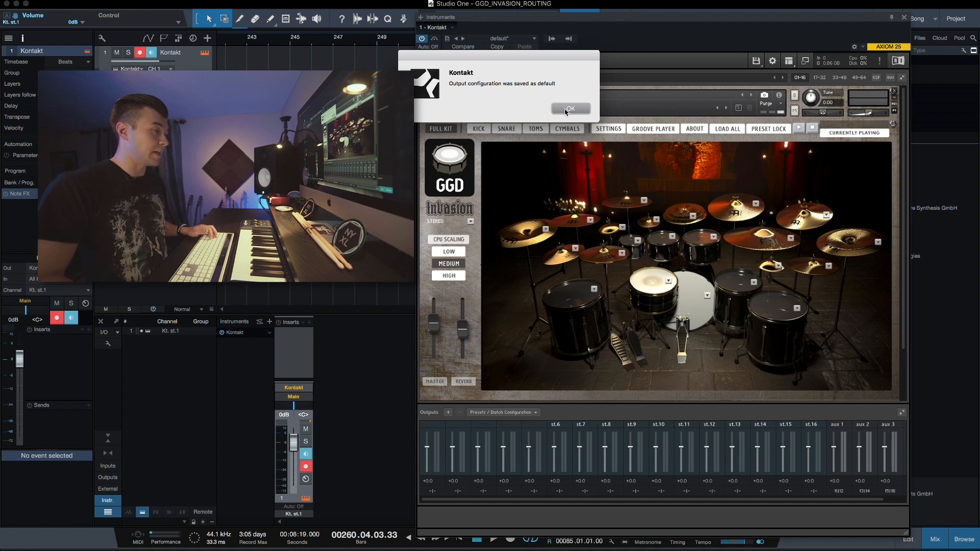
- Dismiss the saved-as-default notice before naming the drum outputs
left_click(569, 108)
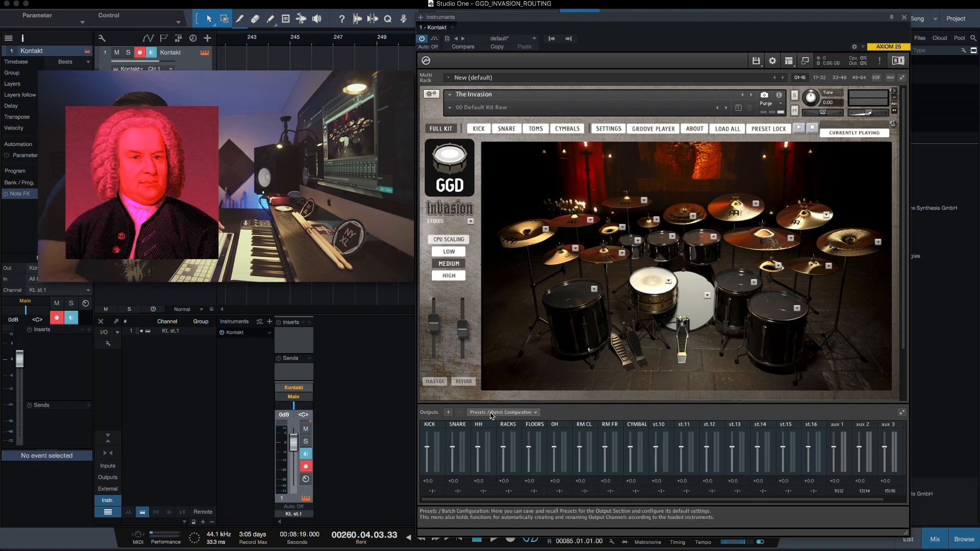
- Review the KICK output's channel configuration showing no physical outputs connected
left_click(502, 411)
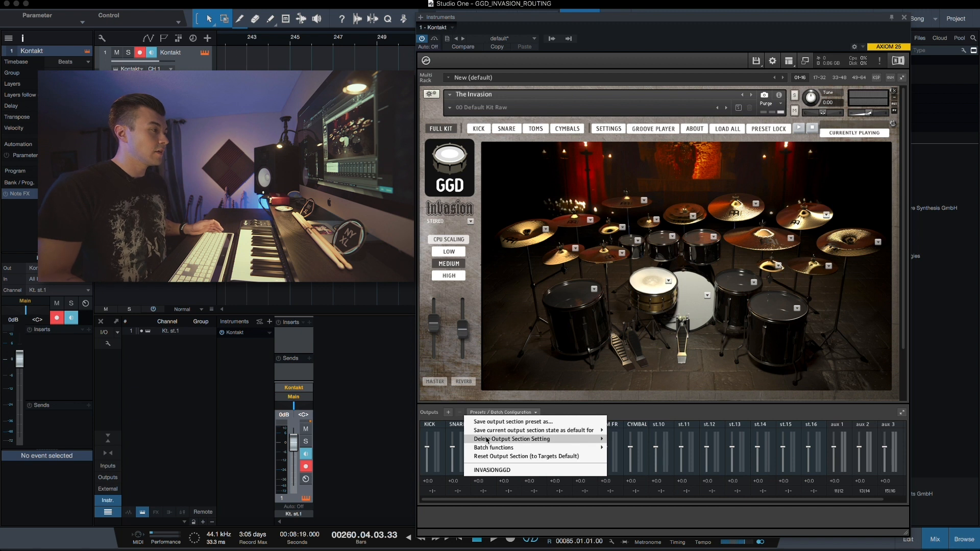
mouse_move(535, 430)
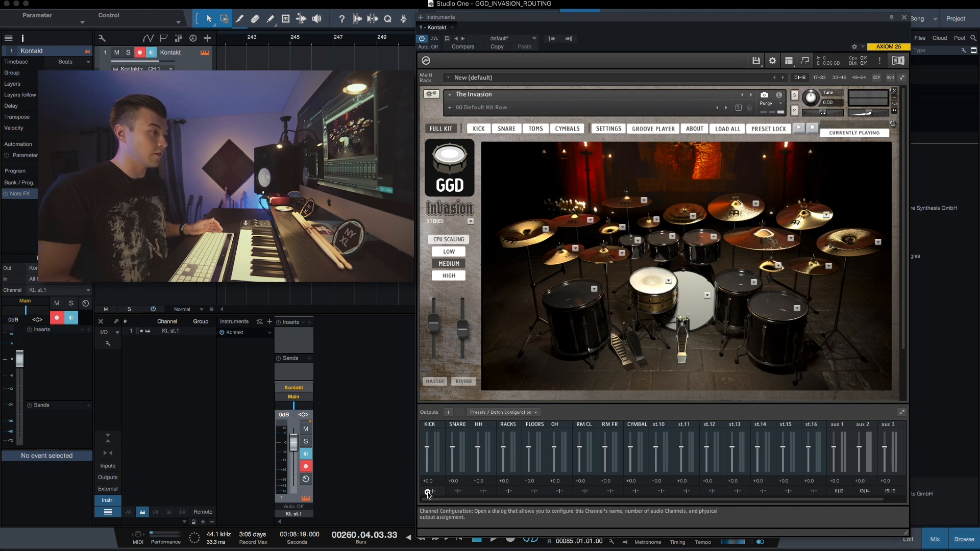
left_click(427, 491)
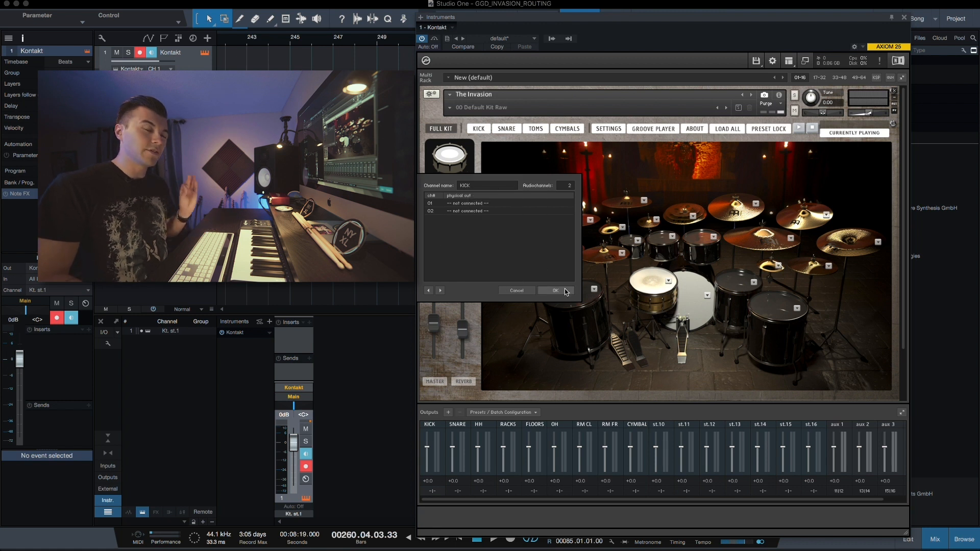
left_click(554, 290)
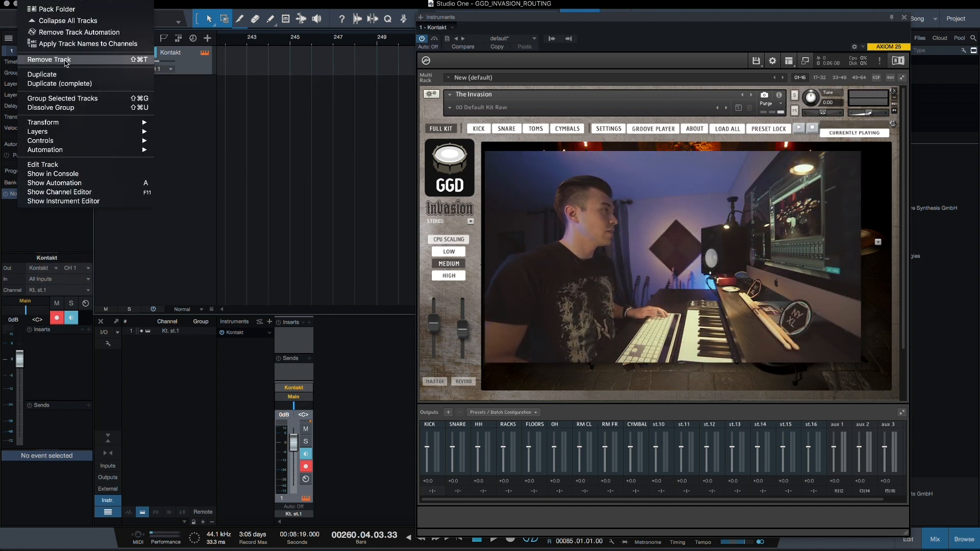
- Remove the old Kontakt track and instrument, then load a fresh Kontakt from favorites
left_click(49, 59)
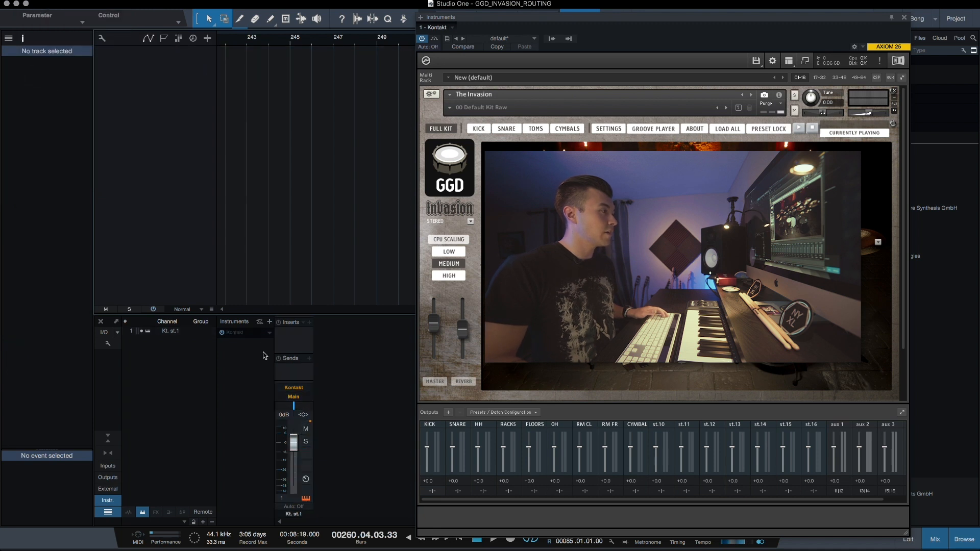
right_click(242, 332)
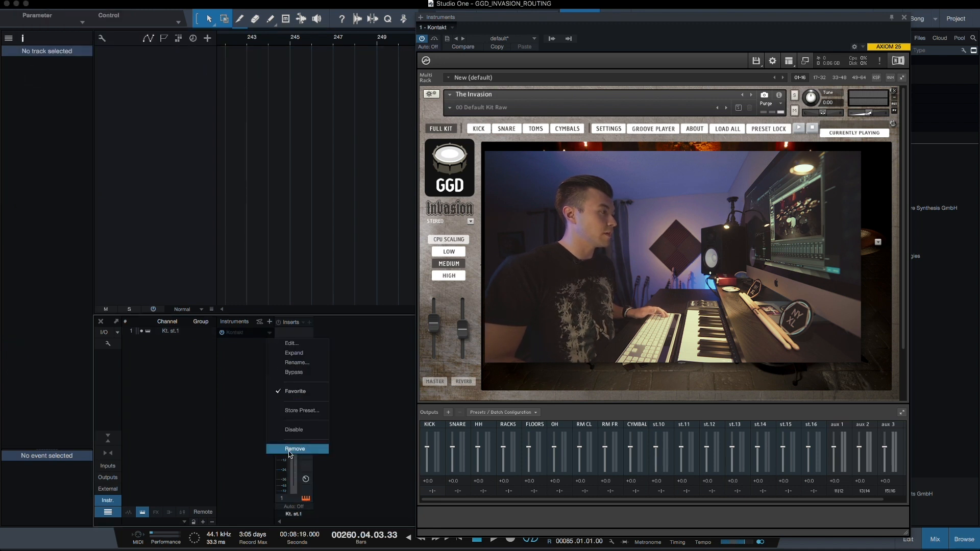
left_click(294, 450)
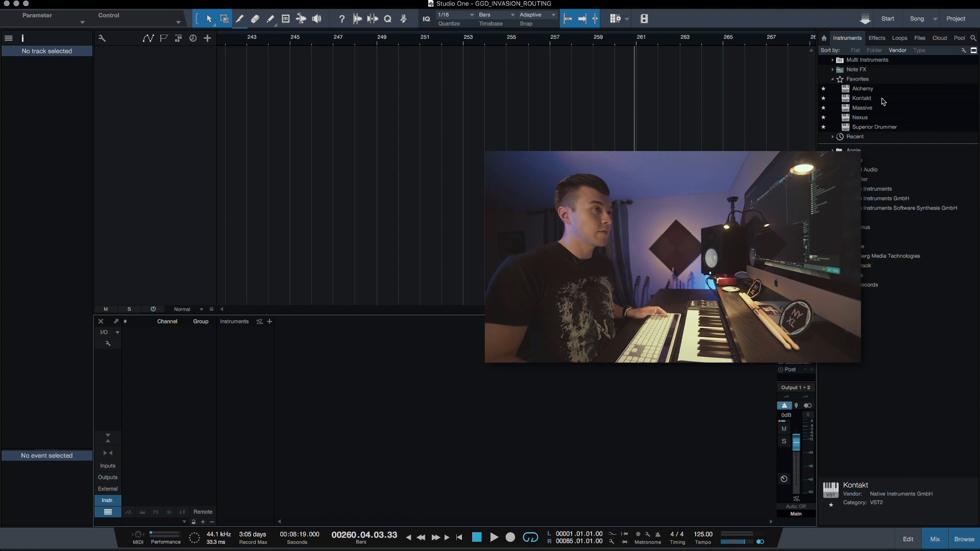
left_click(862, 98)
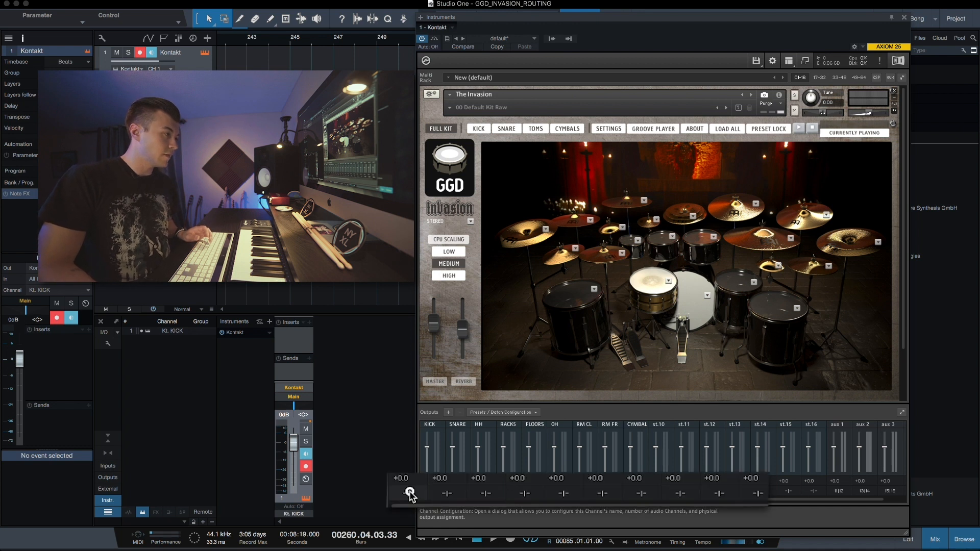
- Route the KICK and SNARE outputs to Studio One channel pairs 1/2 and 3/4
left_click(409, 493)
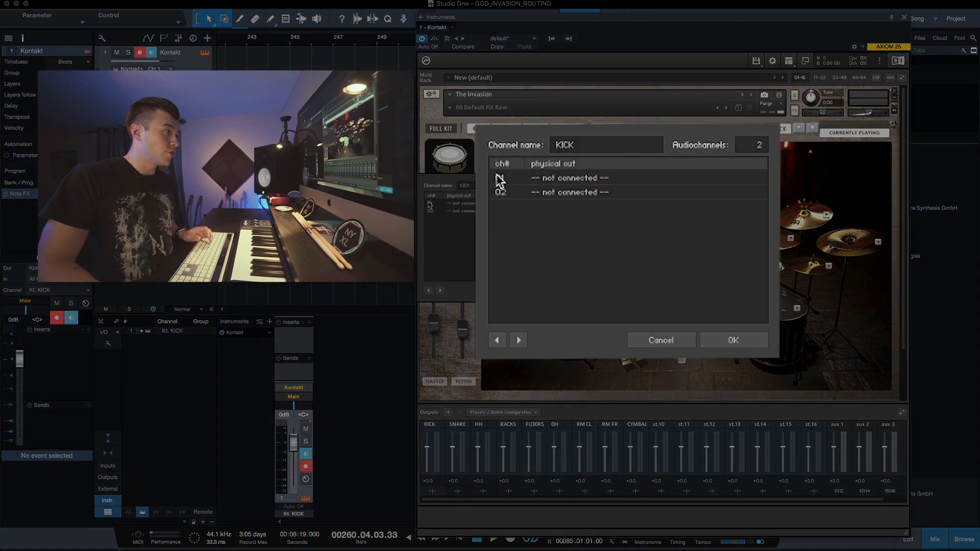
left_click(569, 178)
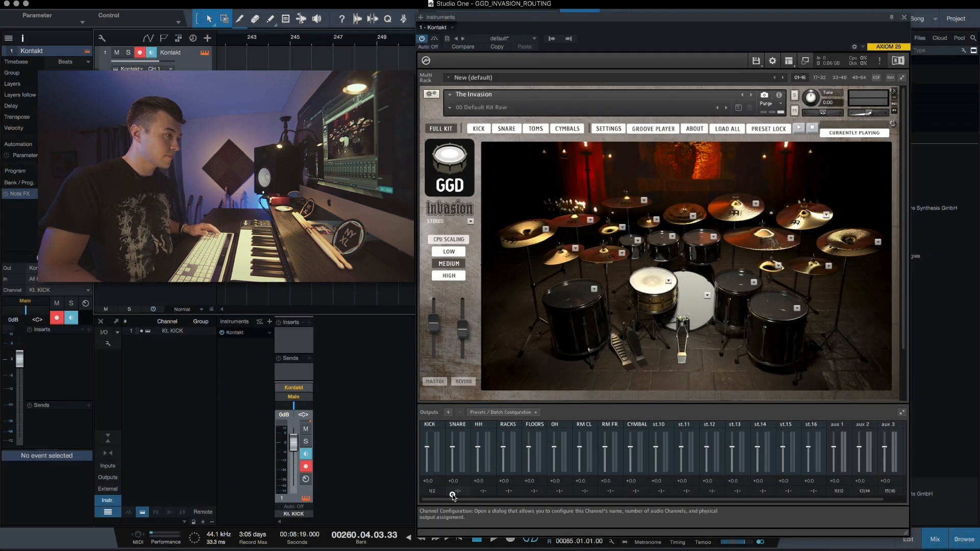
left_click(453, 495)
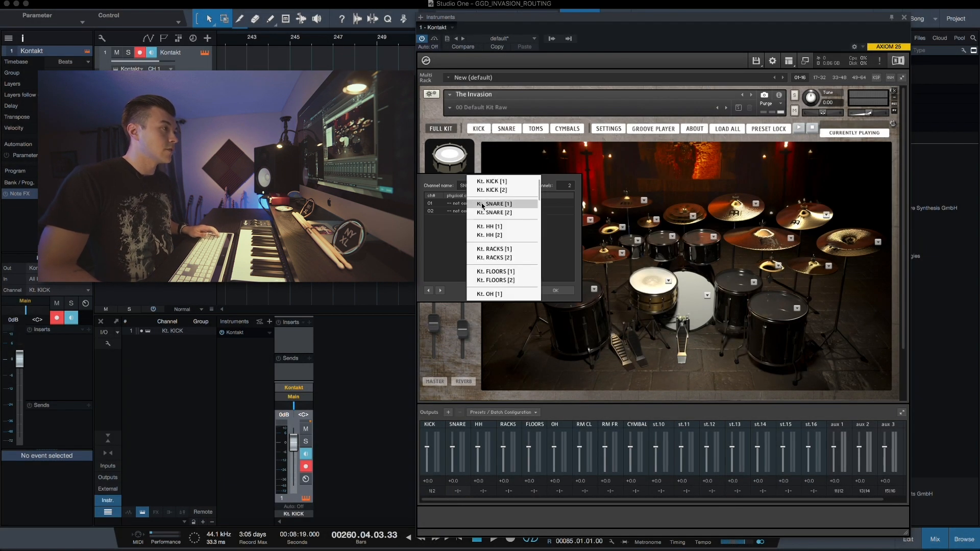
left_click(494, 204)
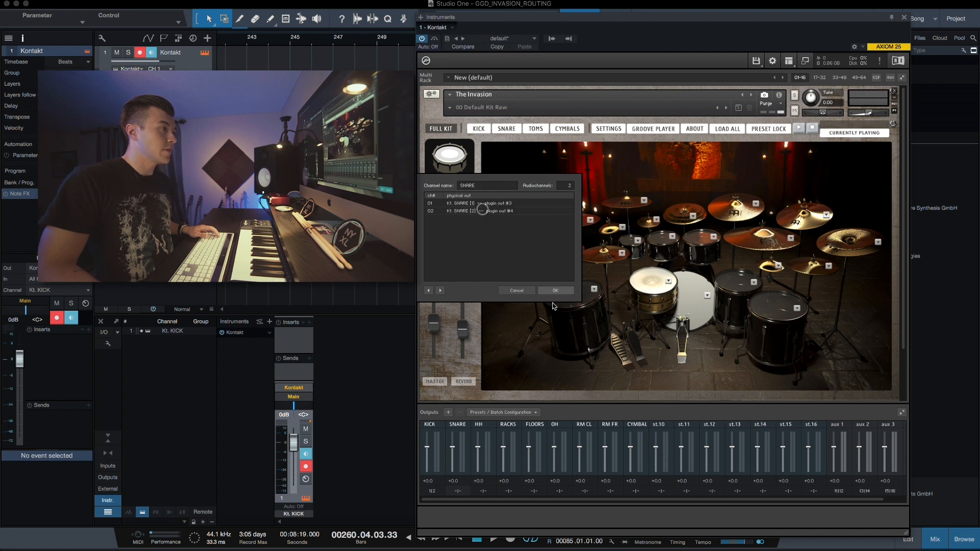
left_click(483, 491)
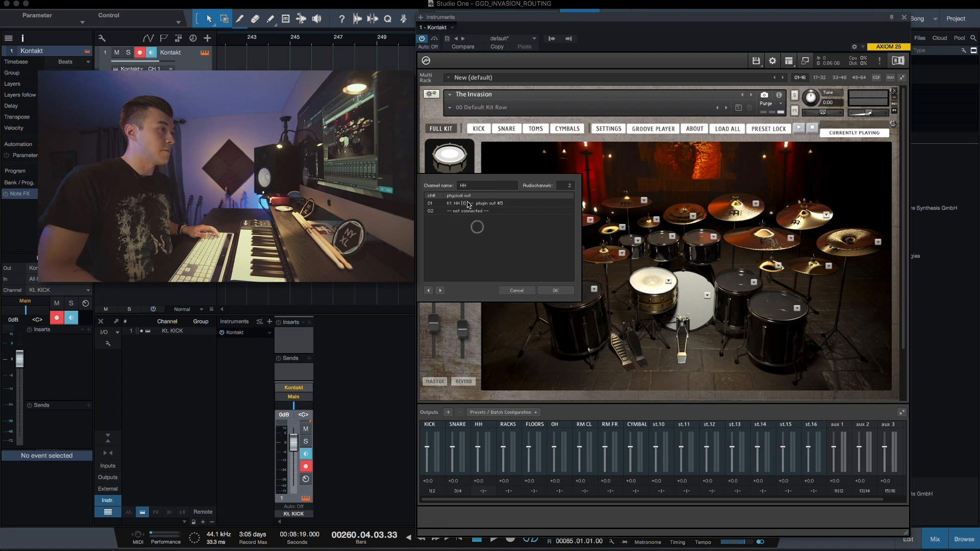
- Route the HH, RACKS and FLOORS outputs to channel pairs 5/6 through 9/10
left_click(494, 203)
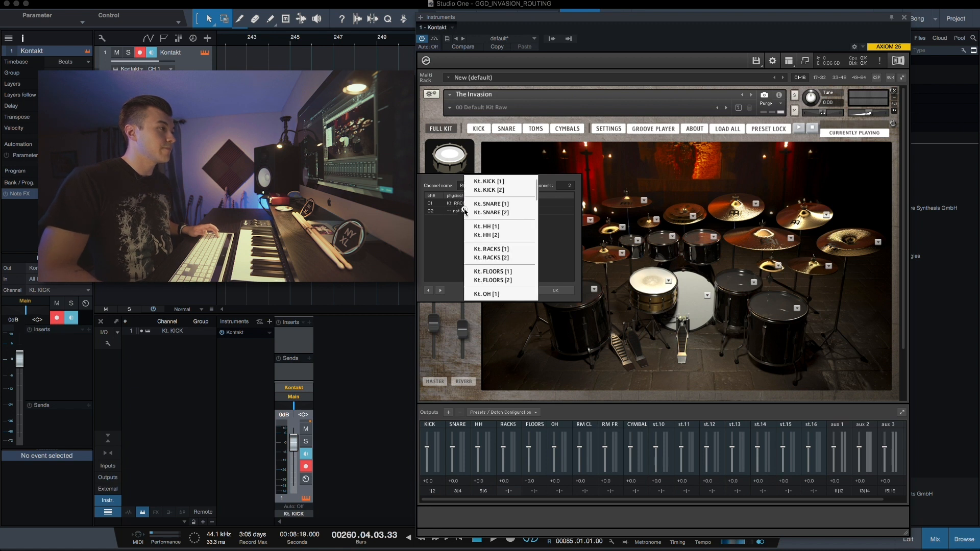
left_click(491, 271)
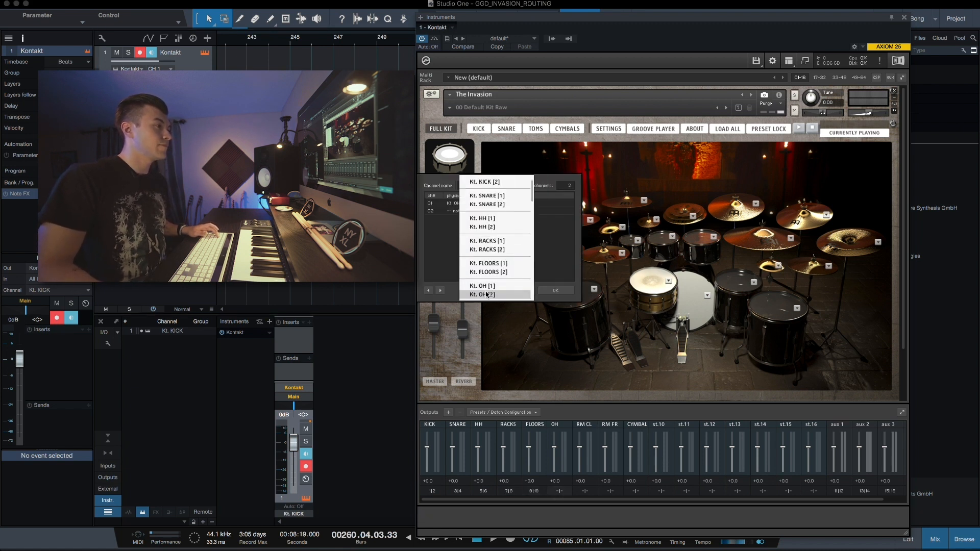
scroll("down", 3)
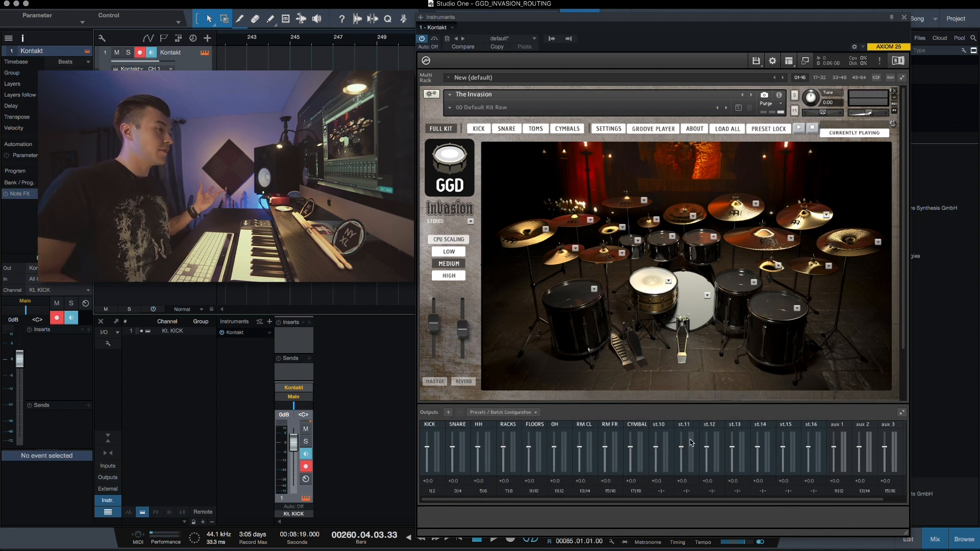
- Load the saved INVASIONGGD output preset so Kontakt's outputs carry the drum mic names
left_click(503, 412)
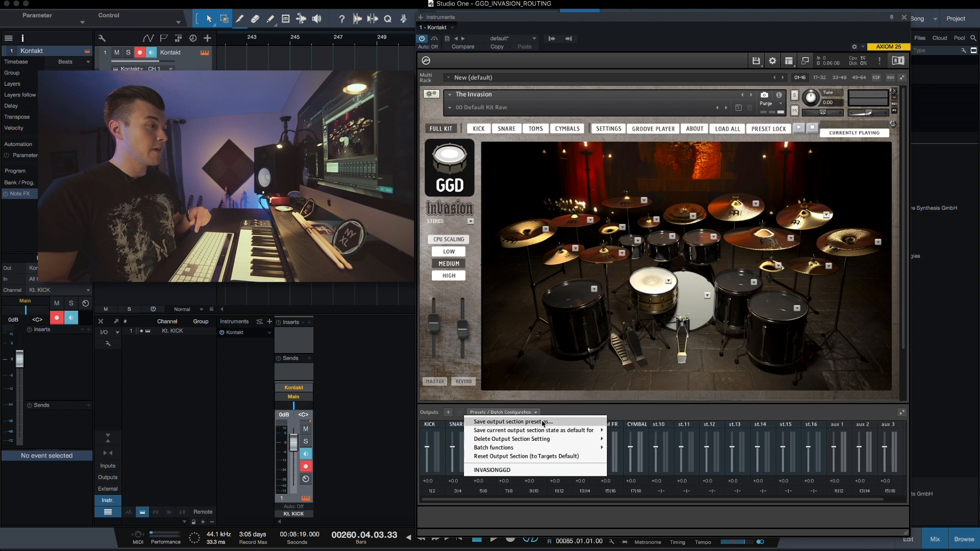
left_click(570, 413)
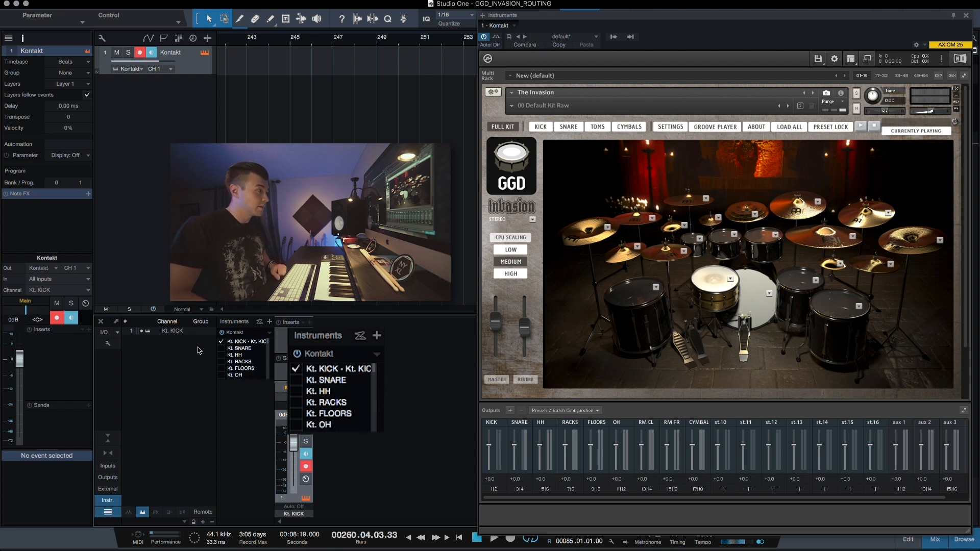
- Add the Kt. SNARE output as its own mixer channel alongside the other drum outputs
left_click(325, 391)
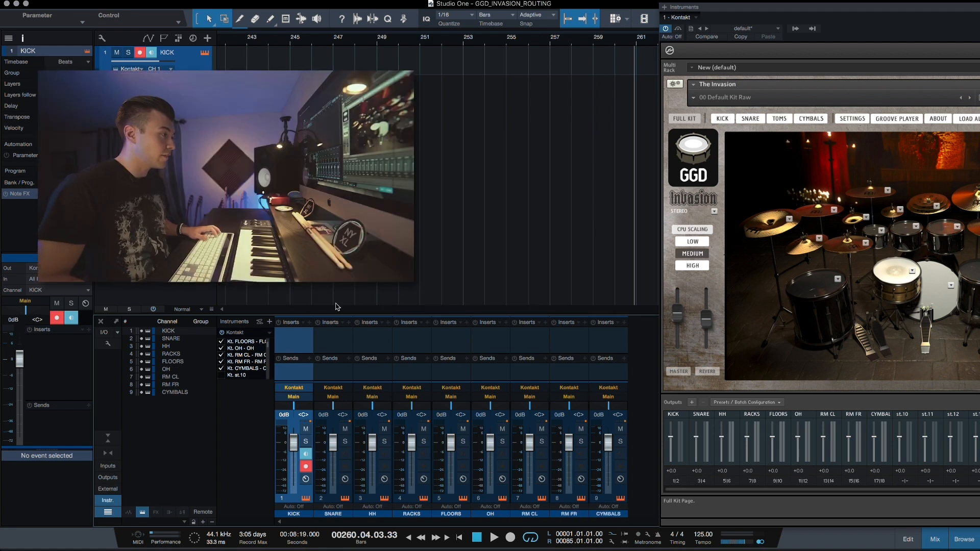
mouse_move(371, 320)
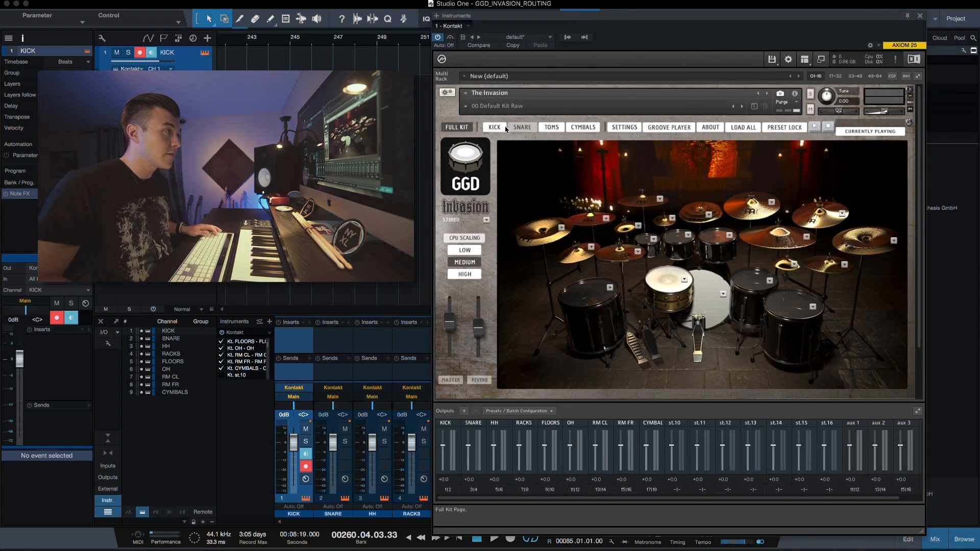
- Route the kick sub mic to KICK and its overhead and room mics to OH and RM FR
left_click(494, 126)
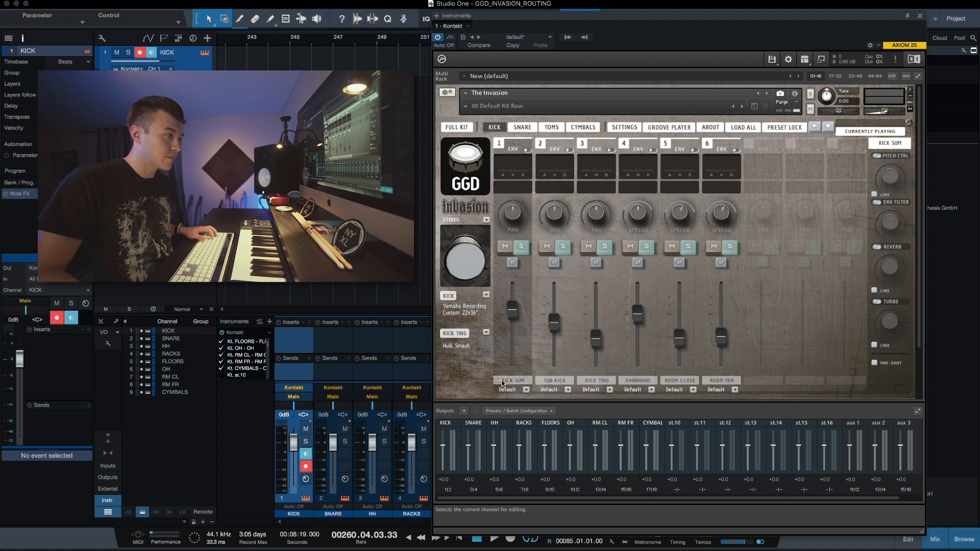
left_click(553, 389)
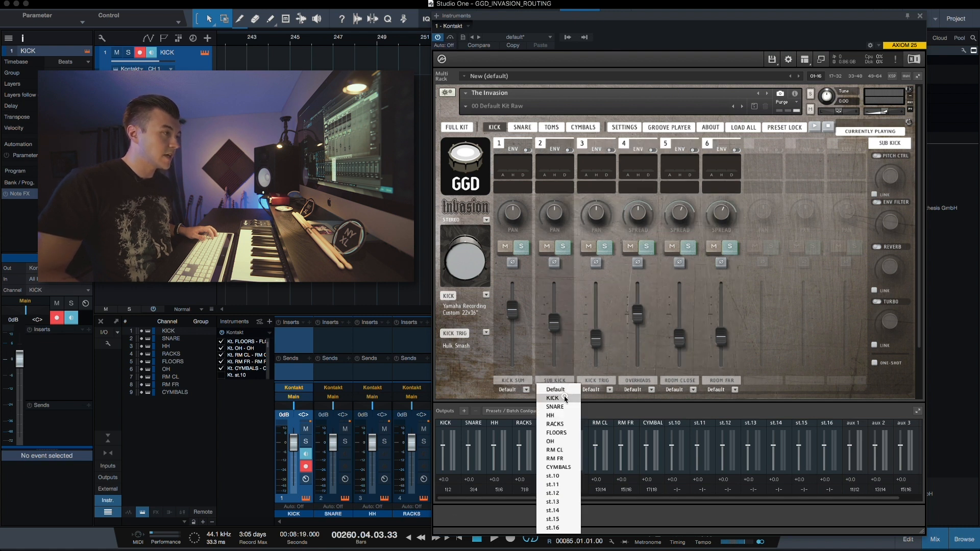
left_click(551, 399)
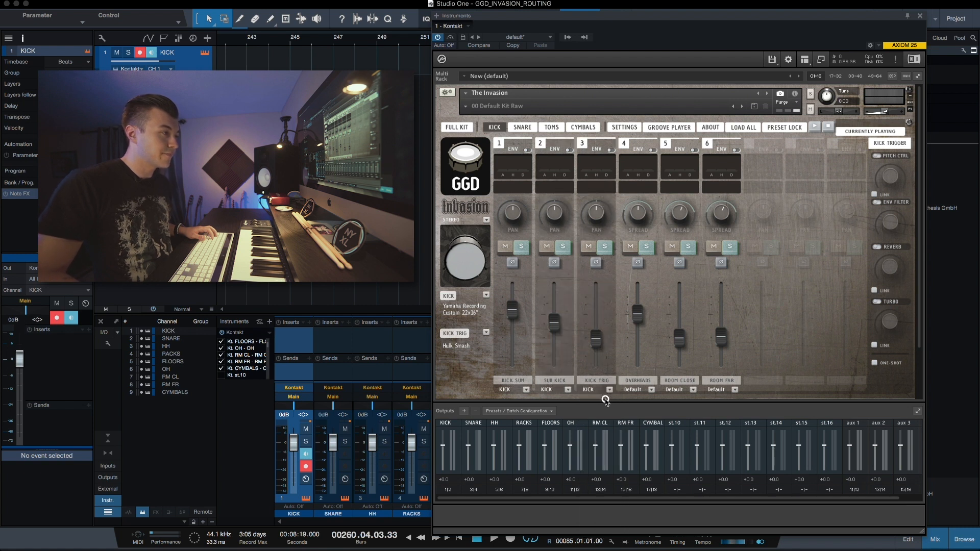
left_click(636, 389)
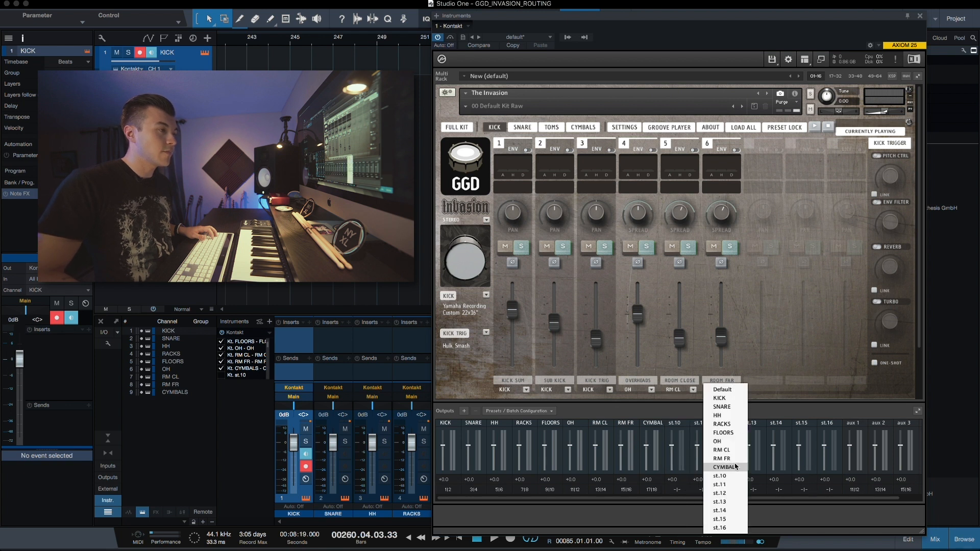
left_click(721, 458)
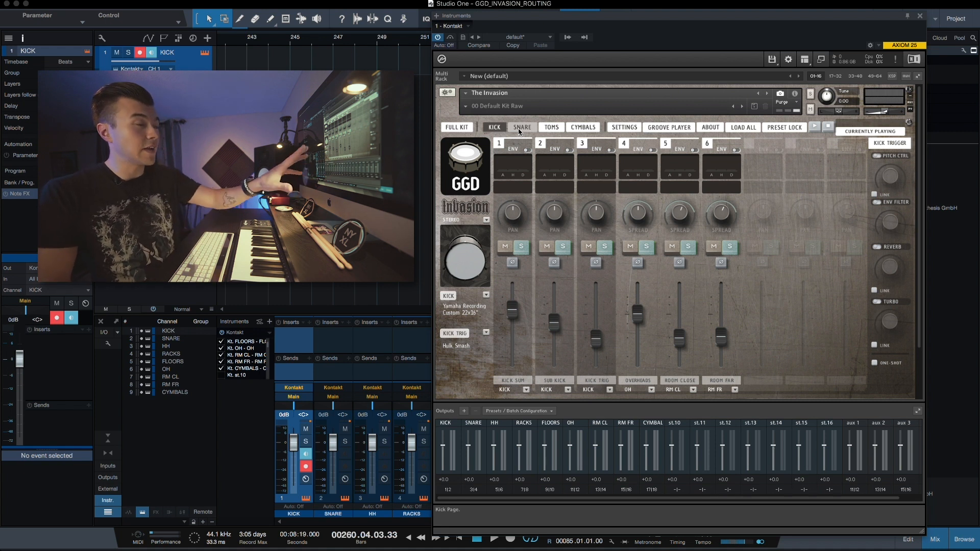
- Route the snare top mic to SNARE and its room far mic to RM FR
left_click(521, 128)
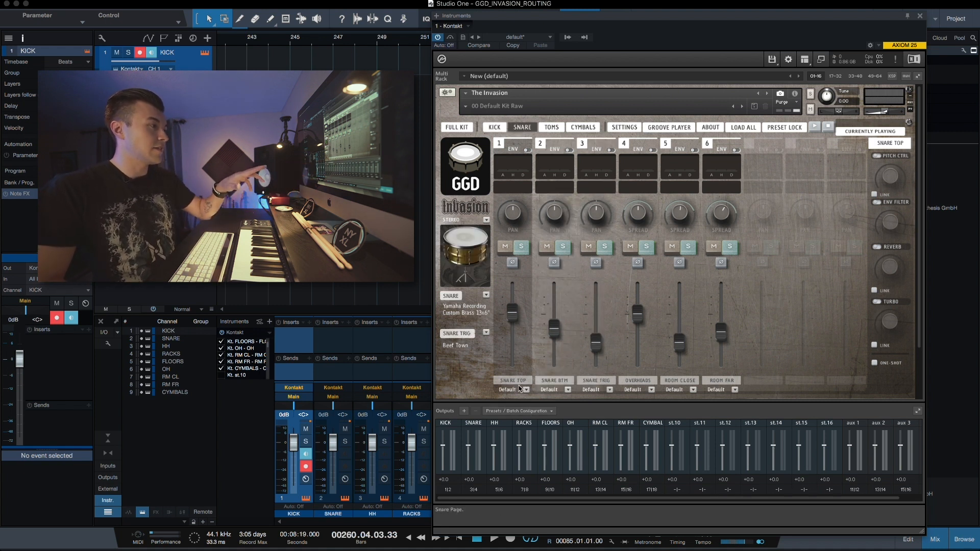
left_click(512, 389)
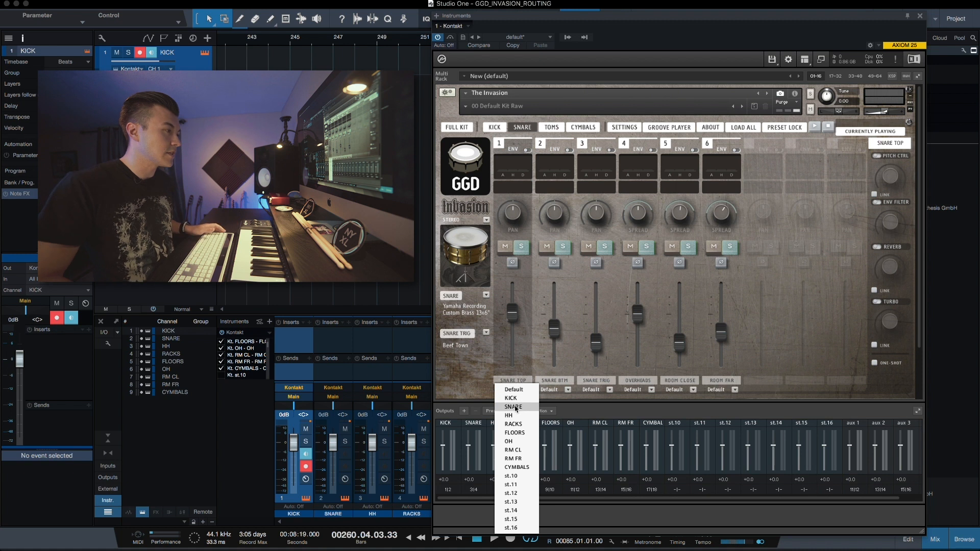
left_click(512, 407)
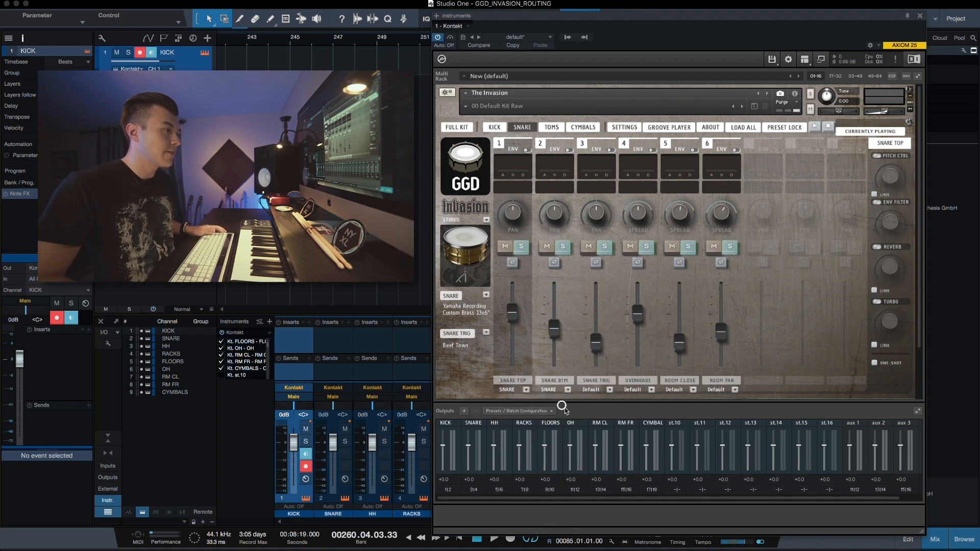
left_click(636, 389)
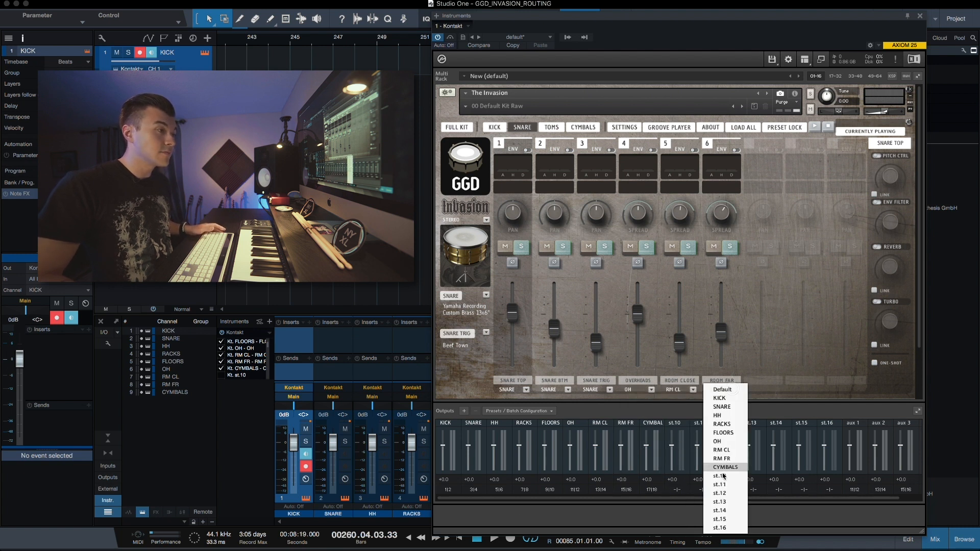
left_click(721, 458)
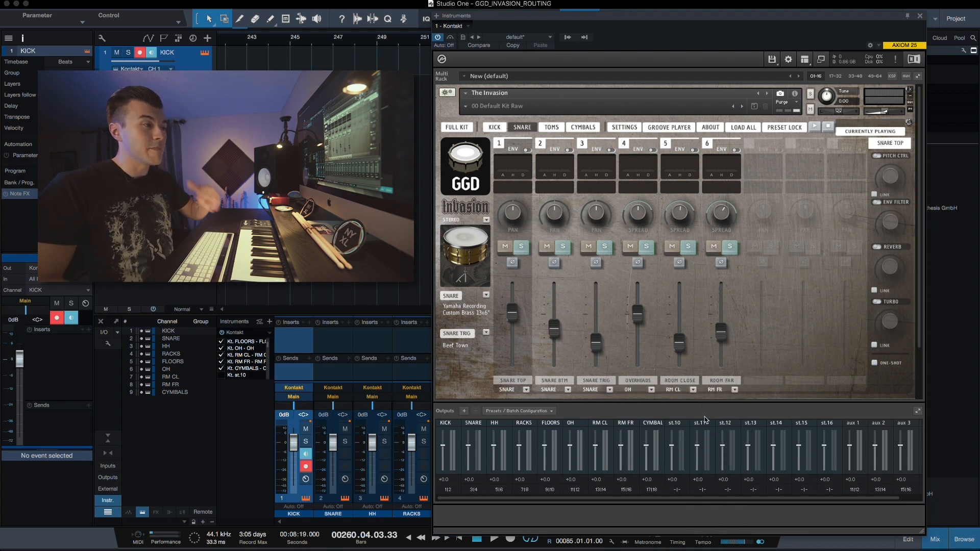
left_click(549, 127)
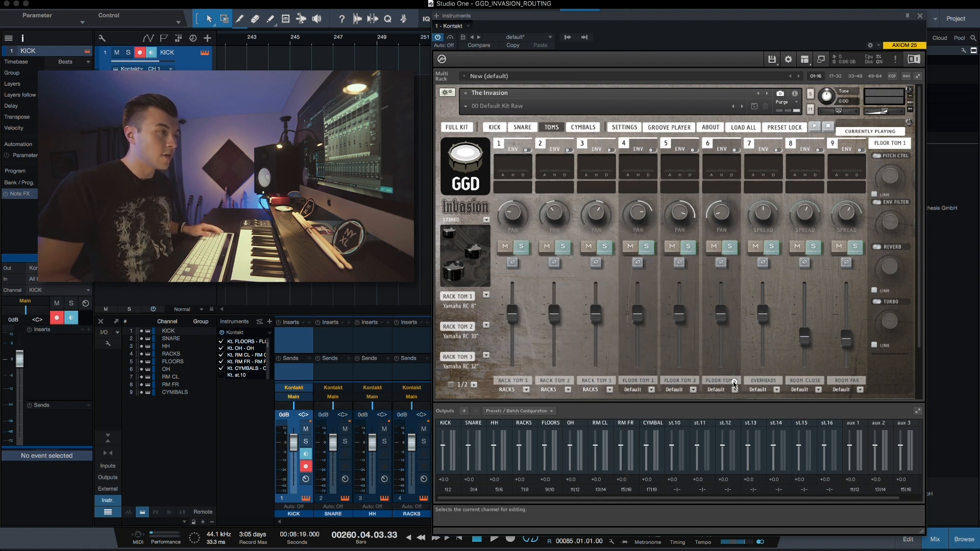
- Set the floor tom mic to FLOORS and the cymbal overheads mic to its matching output
left_click(727, 389)
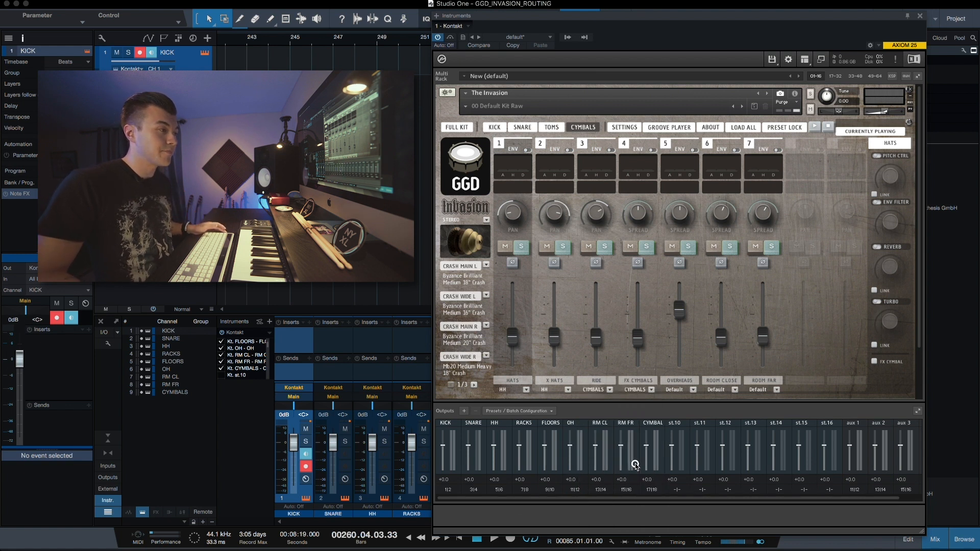
left_click(679, 388)
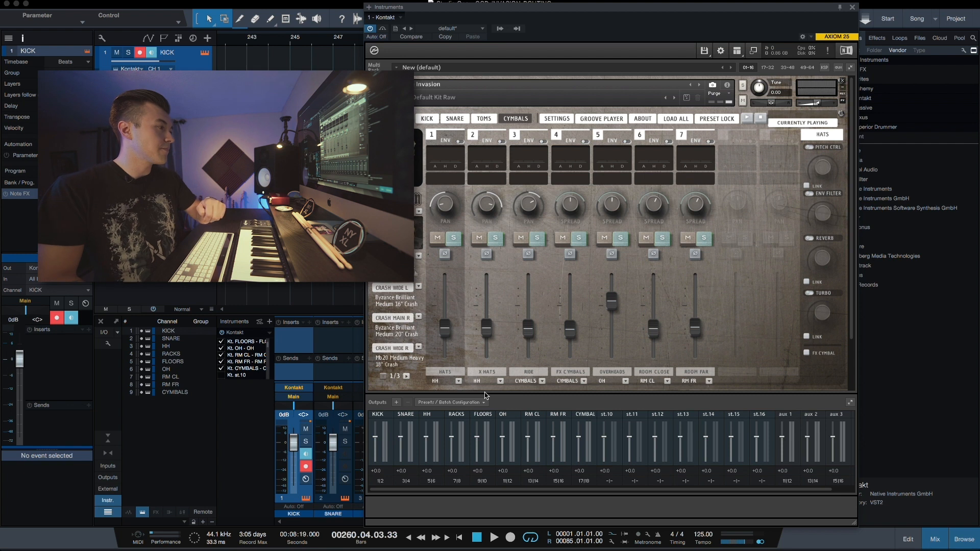
left_click(450, 402)
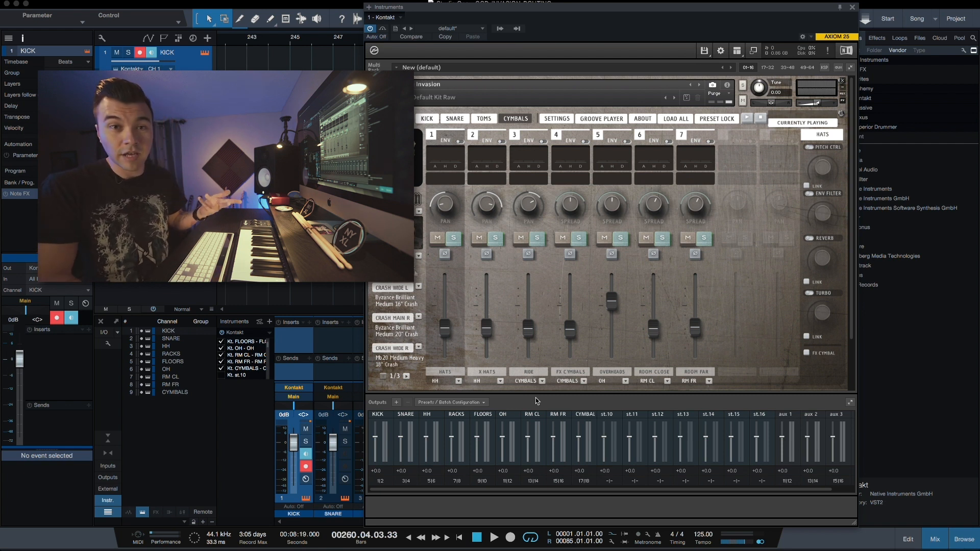
mouse_move(530, 403)
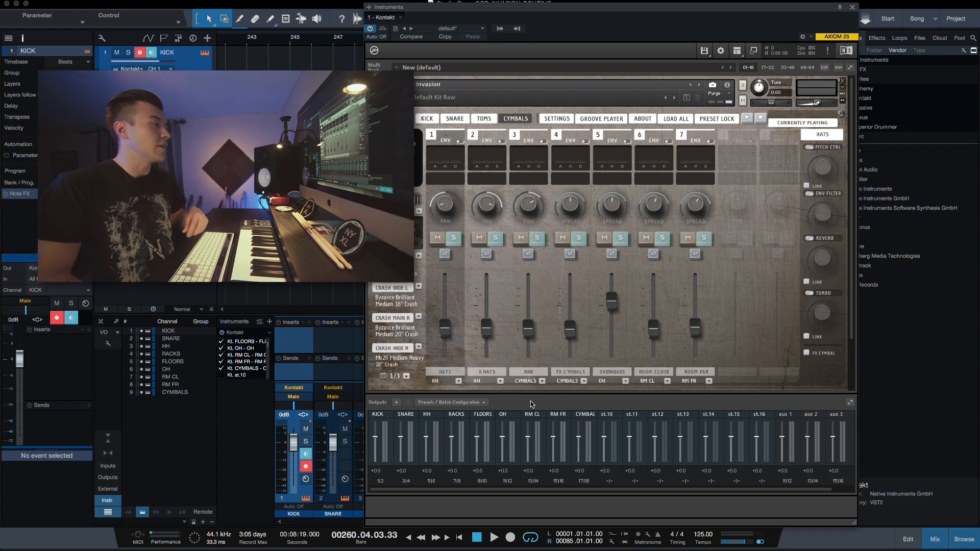